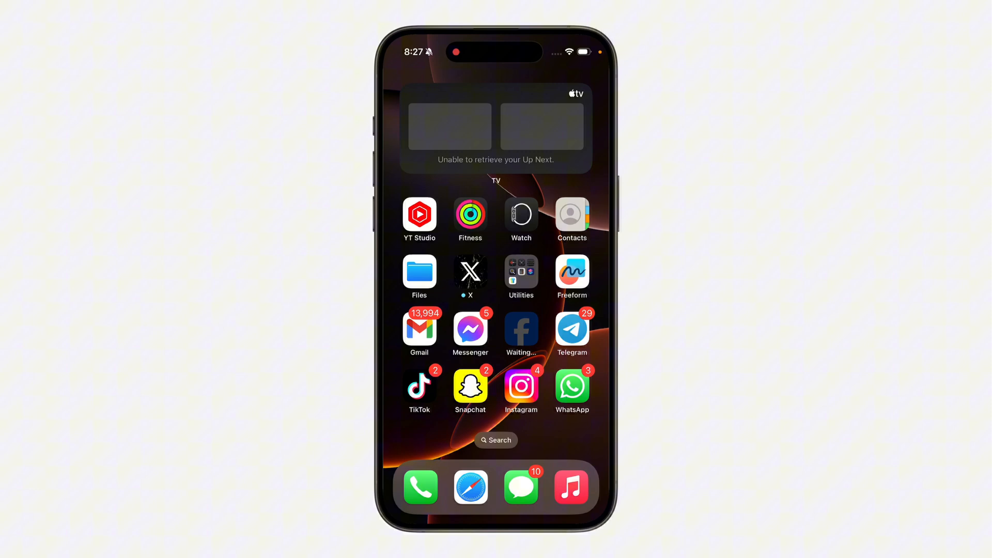
- Swipe the Home Screen to the first page showing the Settings and Photos apps
scroll(right, 3)
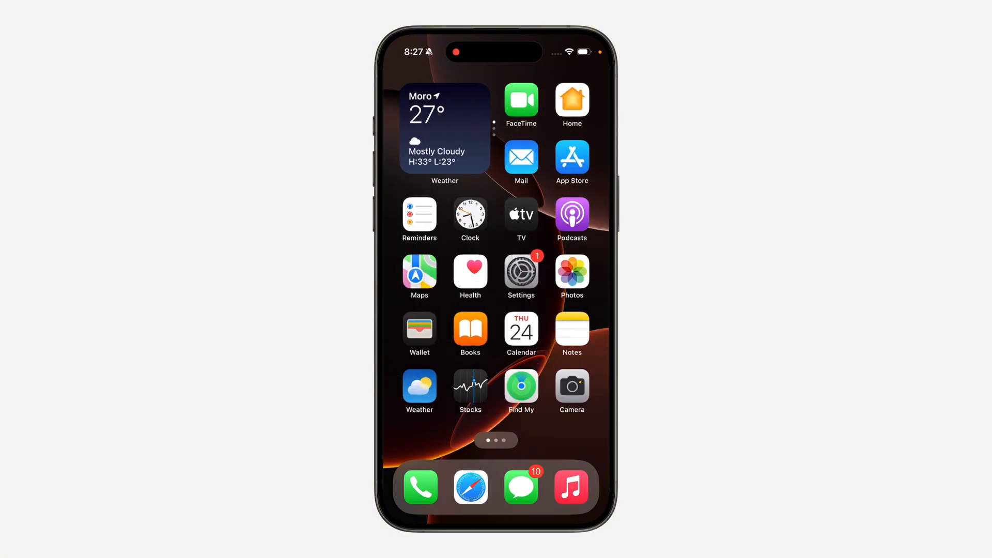
- Open Settings, go to General, then into iPhone Storage (43 GB of 256 GB used)
click(521, 270)
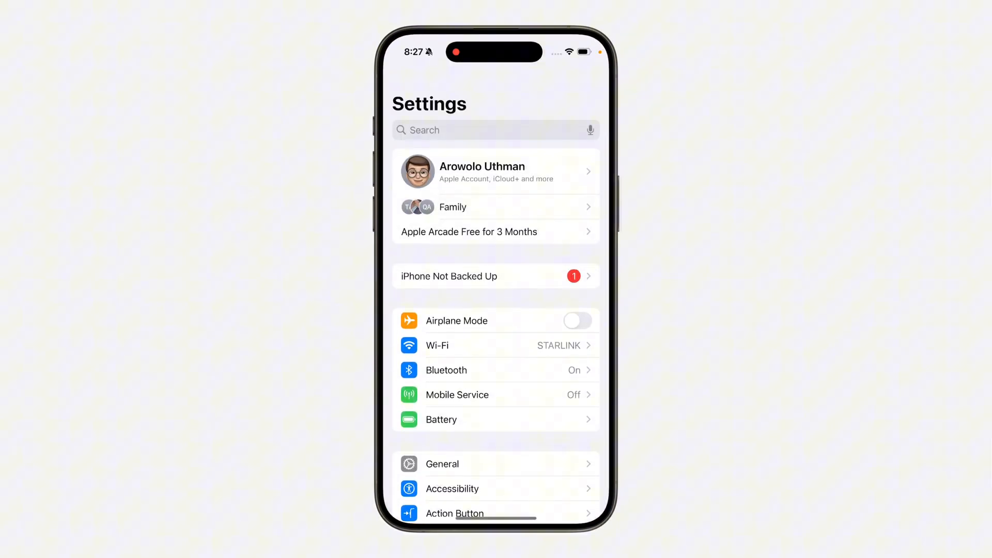
click(495, 390)
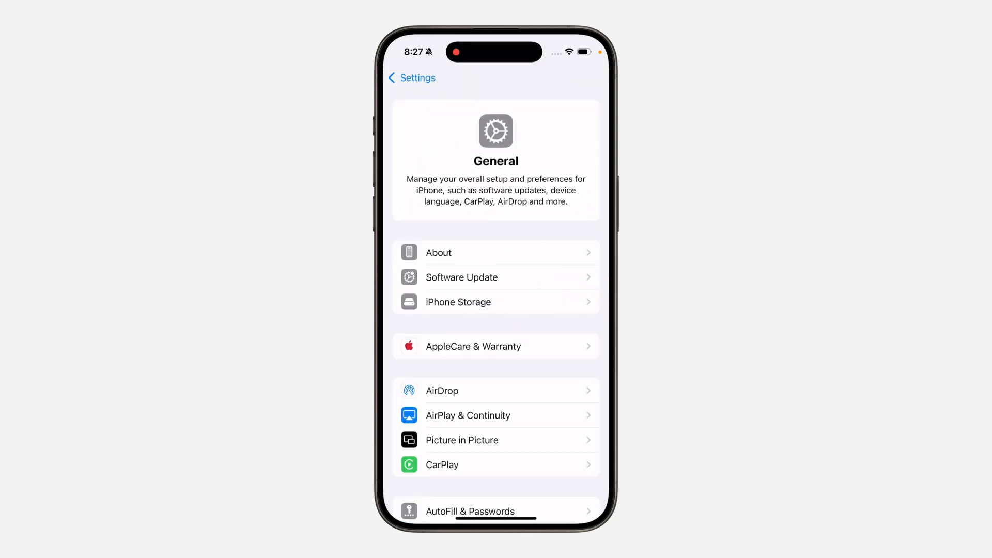
click(459, 302)
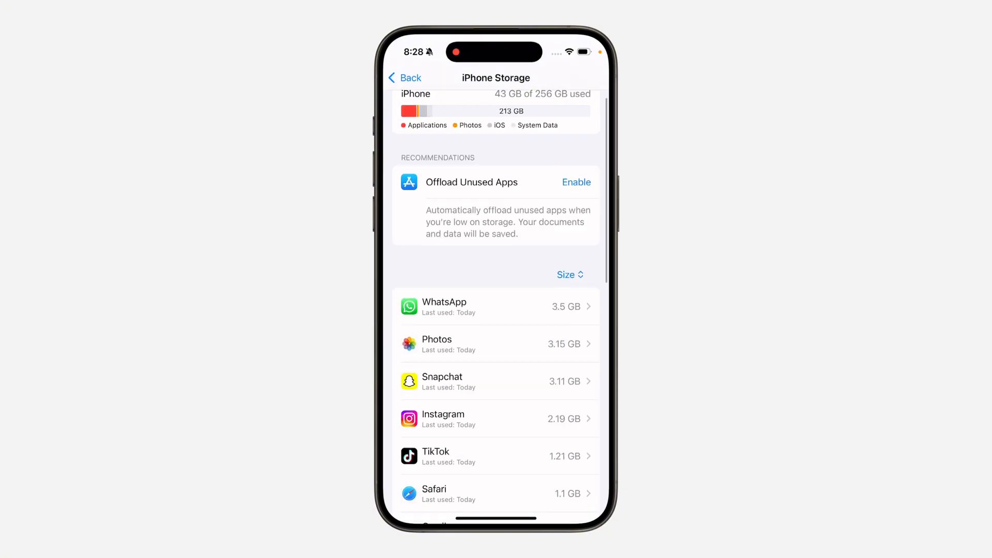
- Scroll the app list and open Telegram's storage details (122.6 MB app, 636.8 MB data)
scroll(down, 3)
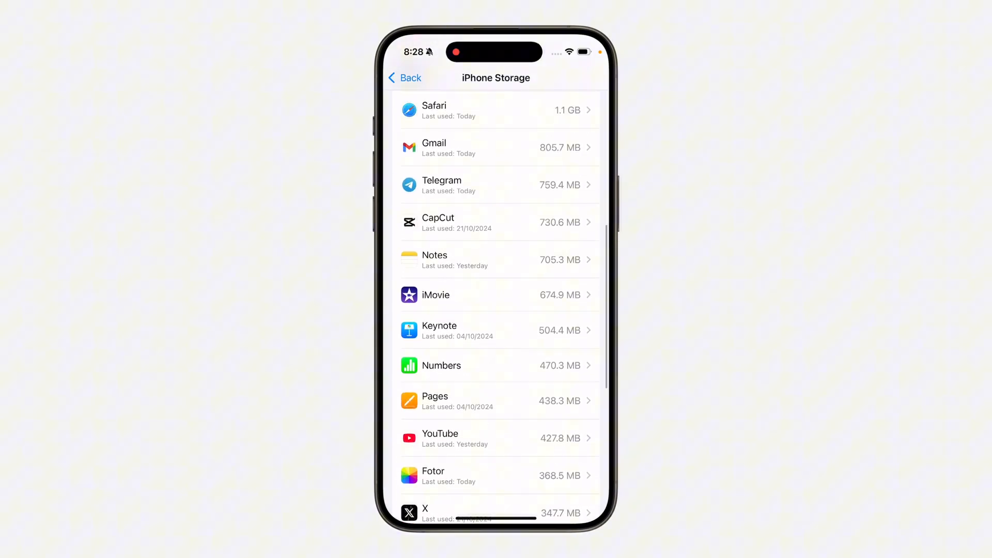
click(497, 185)
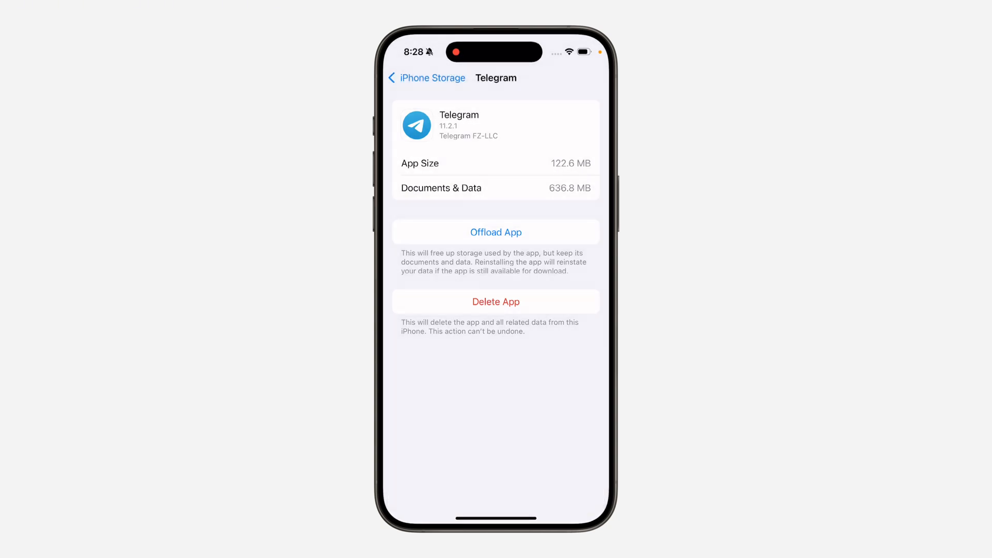
- Offload Telegram keeping its 759.4 MB of data, then start reinstalling it
click(496, 232)
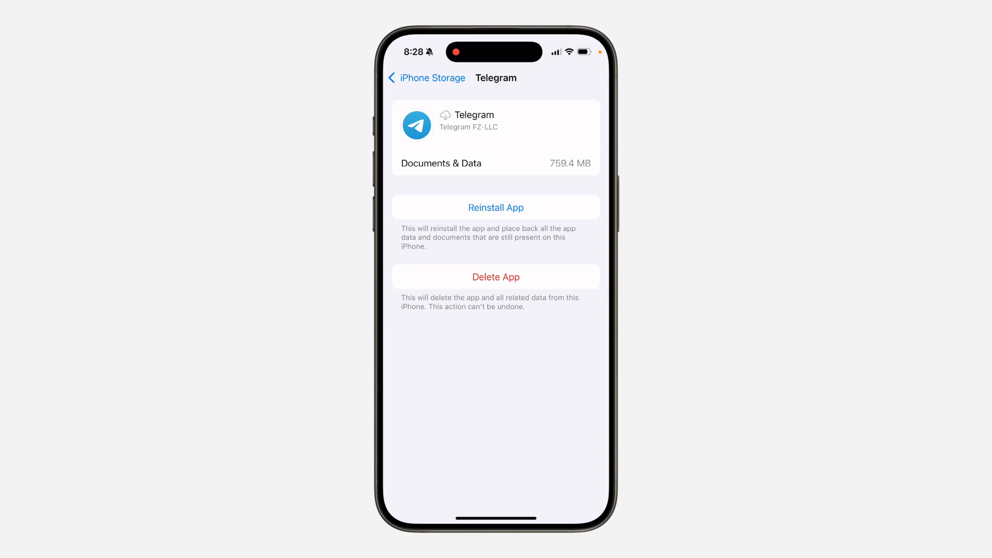
click(496, 208)
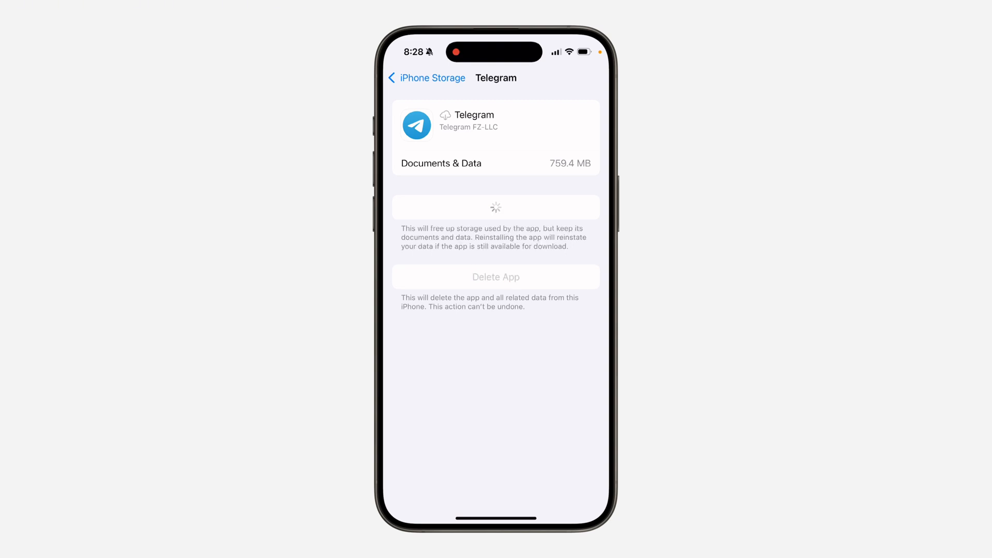